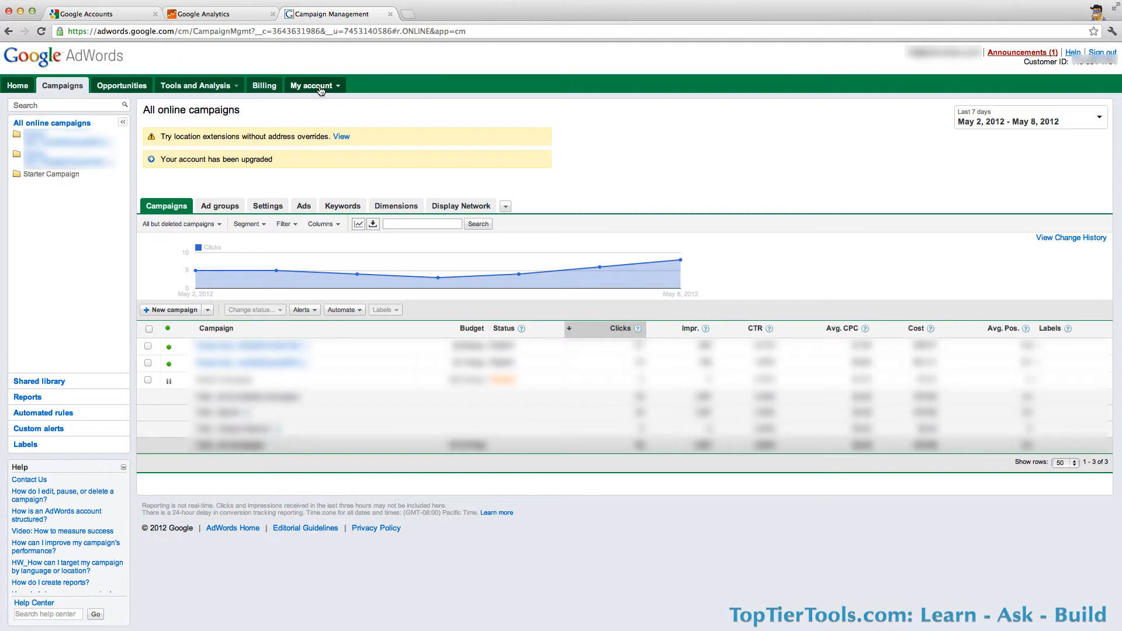
# Go to Account access from the My account menu, showing users and client managers
pyautogui.click(313, 85)
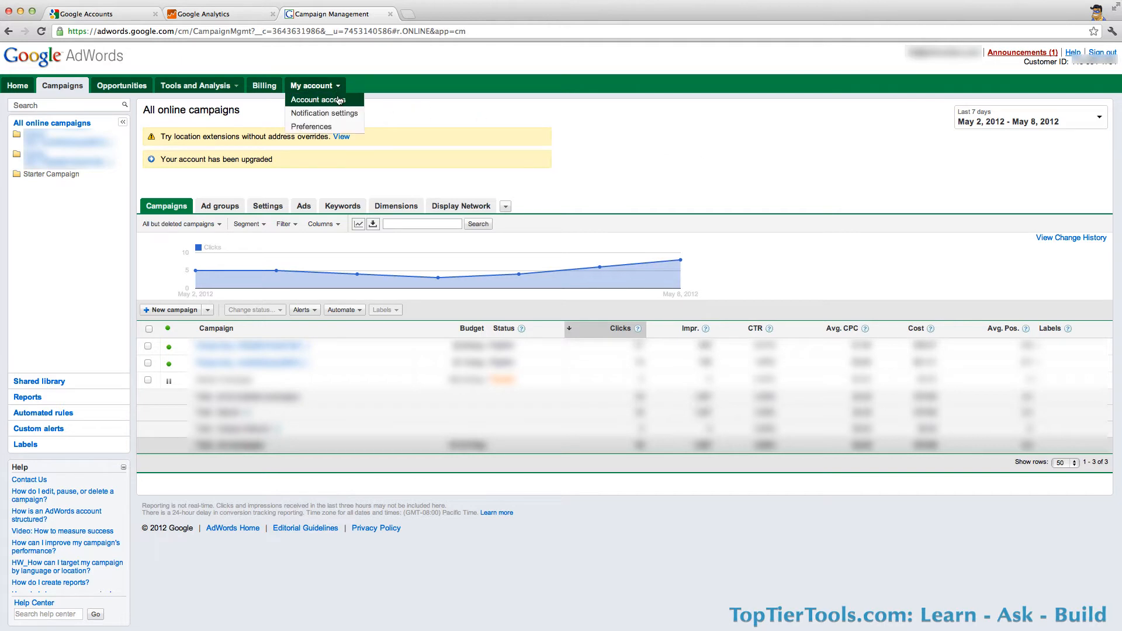
pyautogui.click(315, 99)
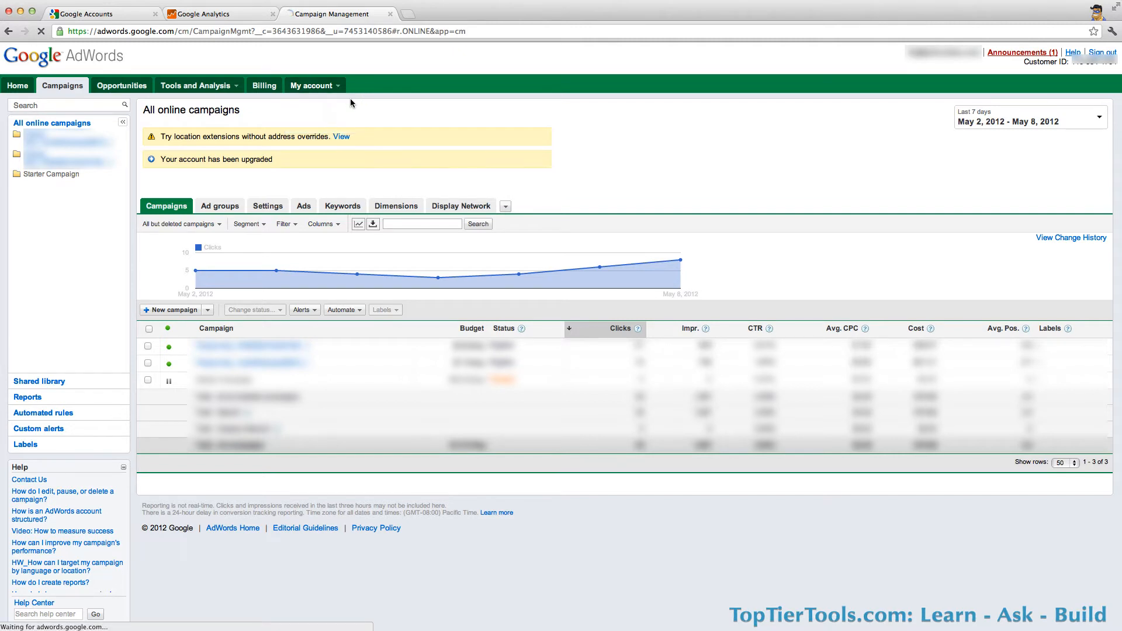
pyautogui.click(312, 85)
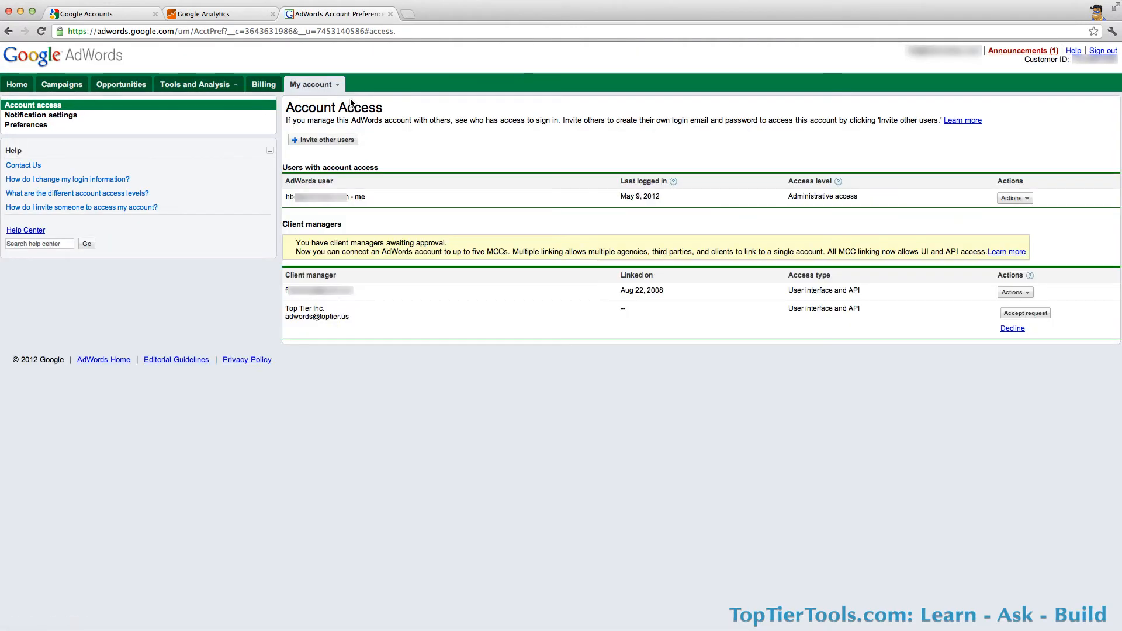
pyautogui.moveTo(367, 180)
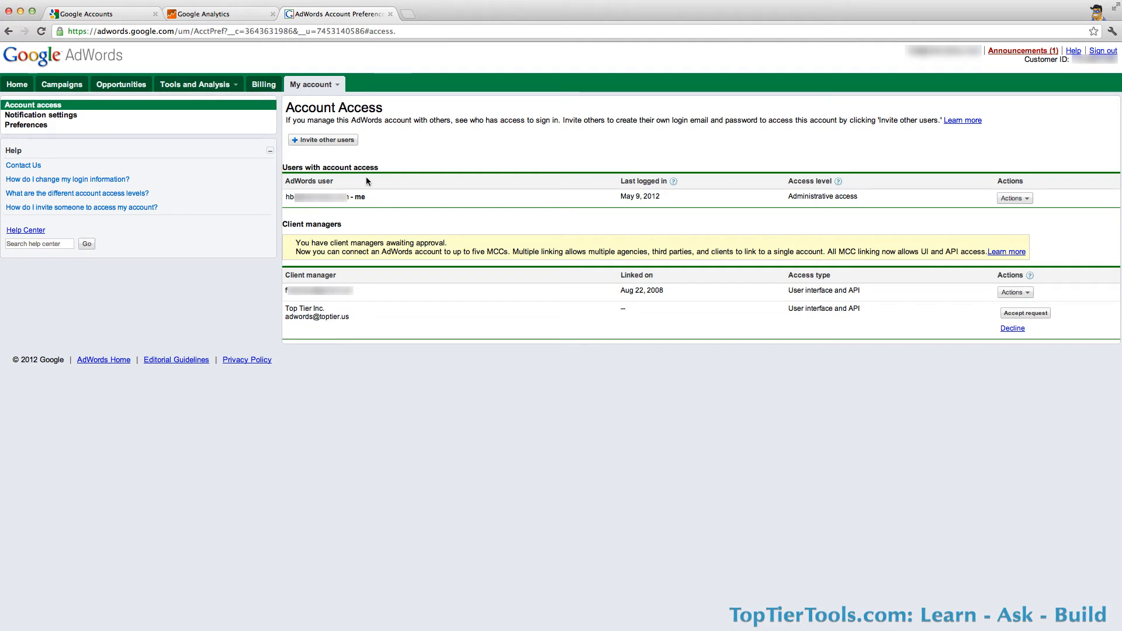
pyautogui.moveTo(368, 267)
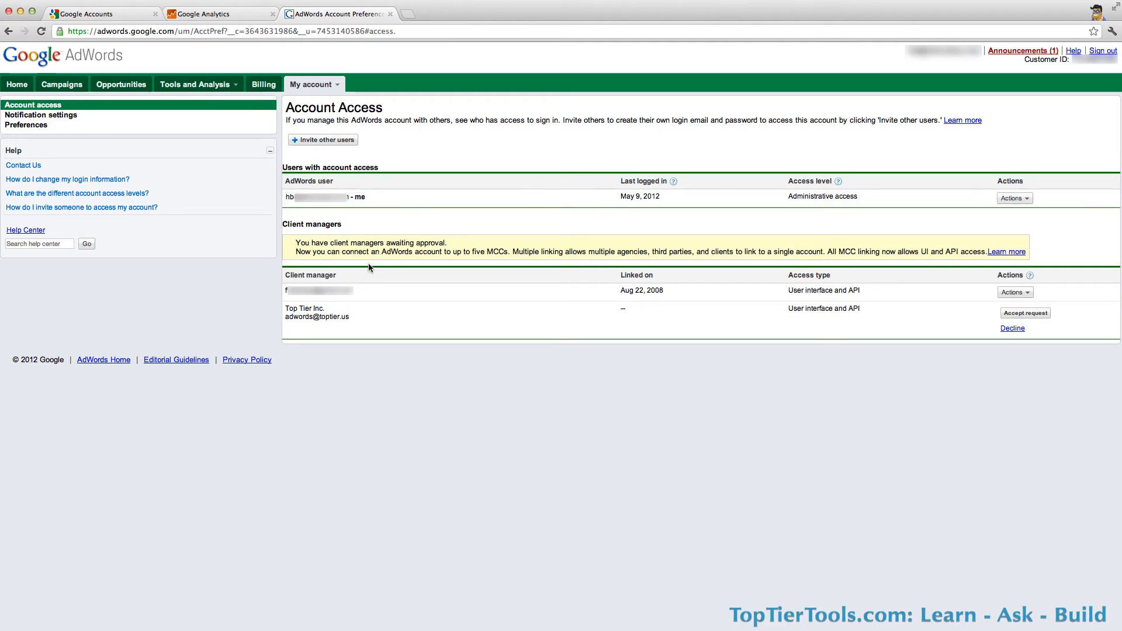
pyautogui.moveTo(358, 318)
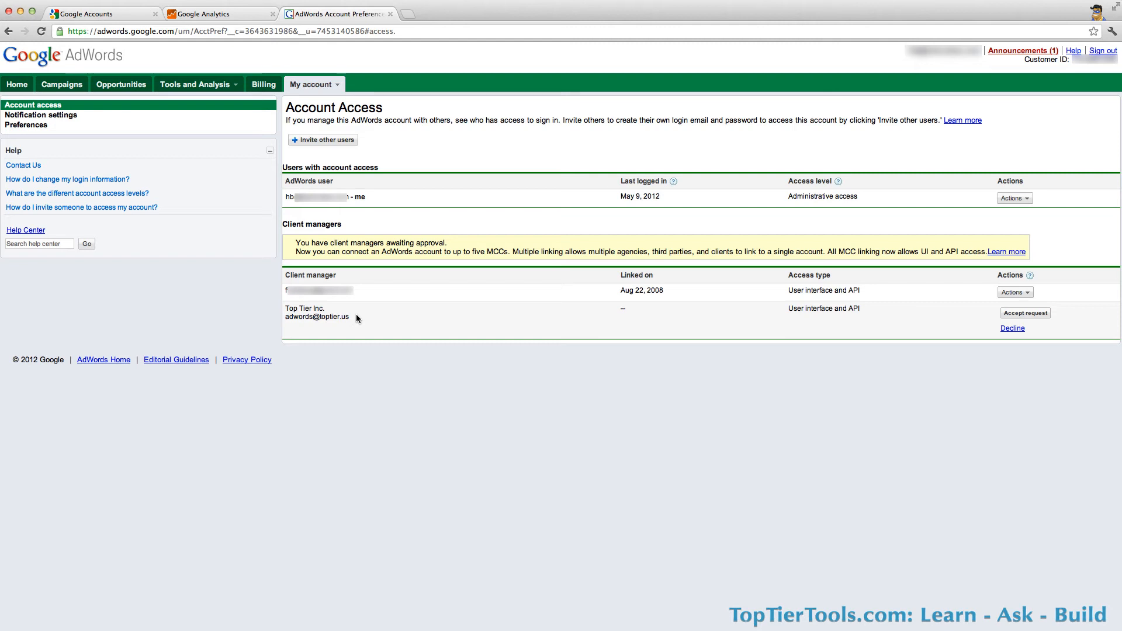
pyautogui.moveTo(1044, 317)
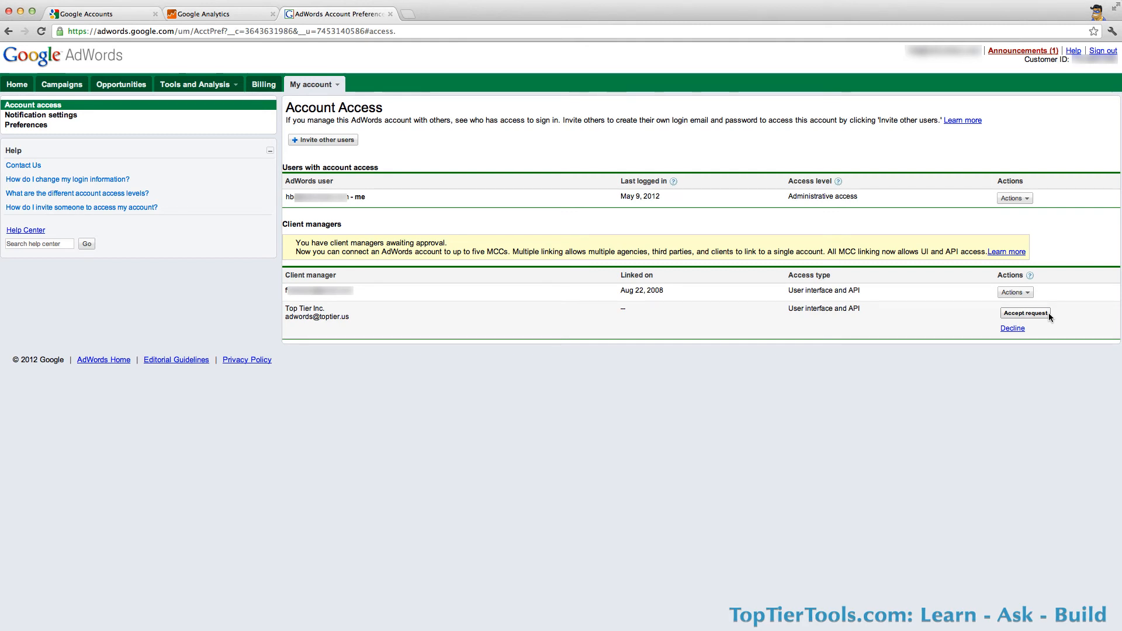
# Accept Top Tier Inc.'s pending client manager request and confirm granting access
pyautogui.click(1024, 313)
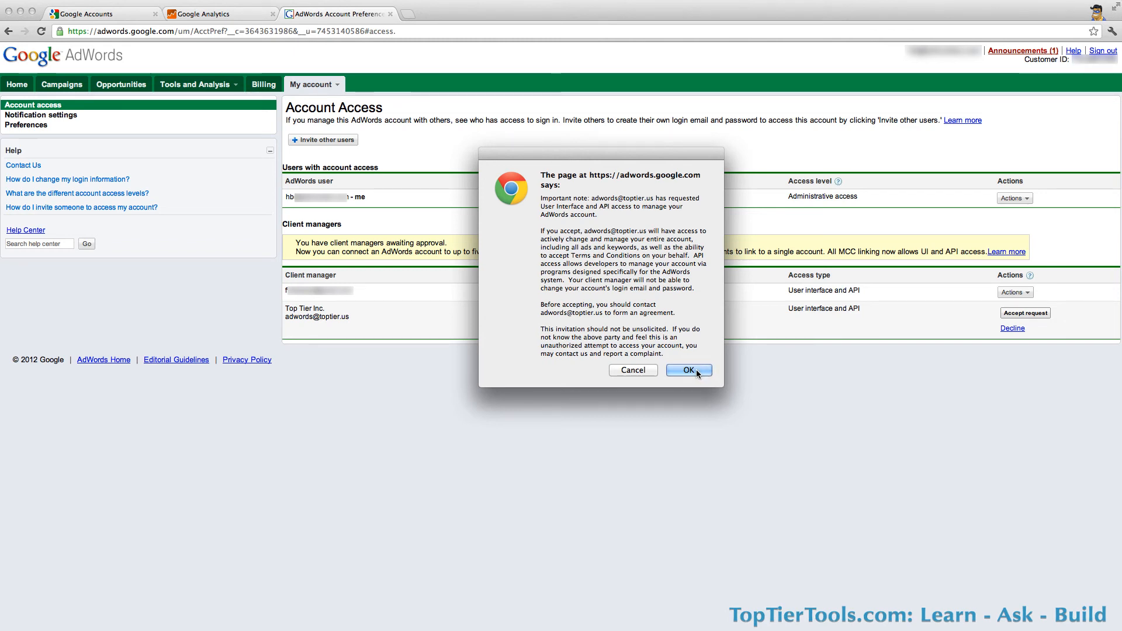
pyautogui.click(686, 370)
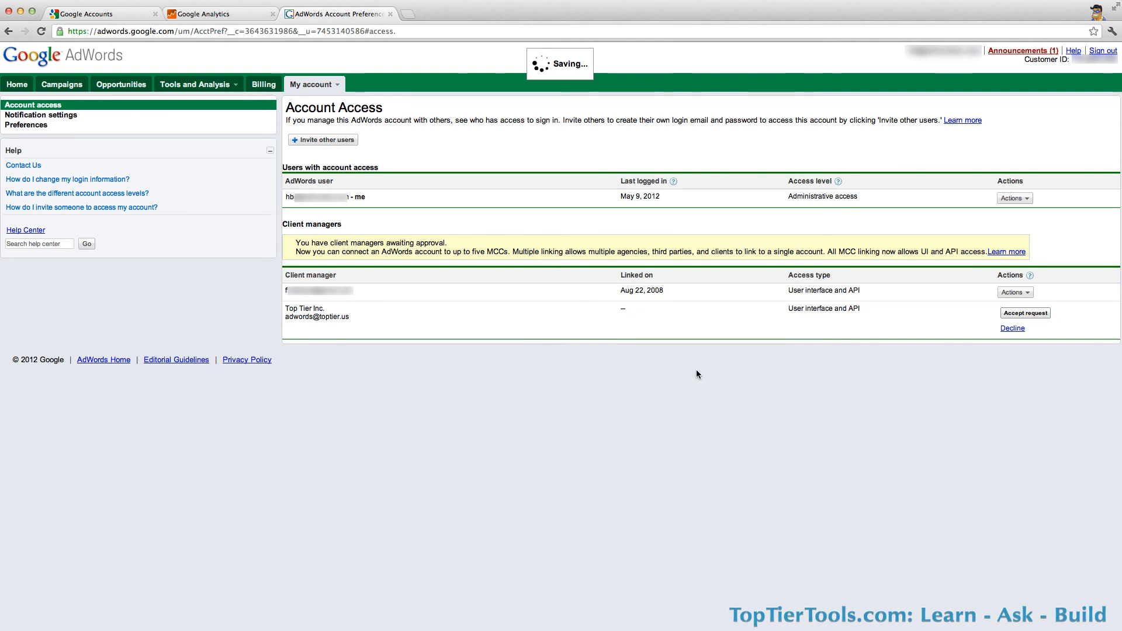
pyautogui.click(1025, 313)
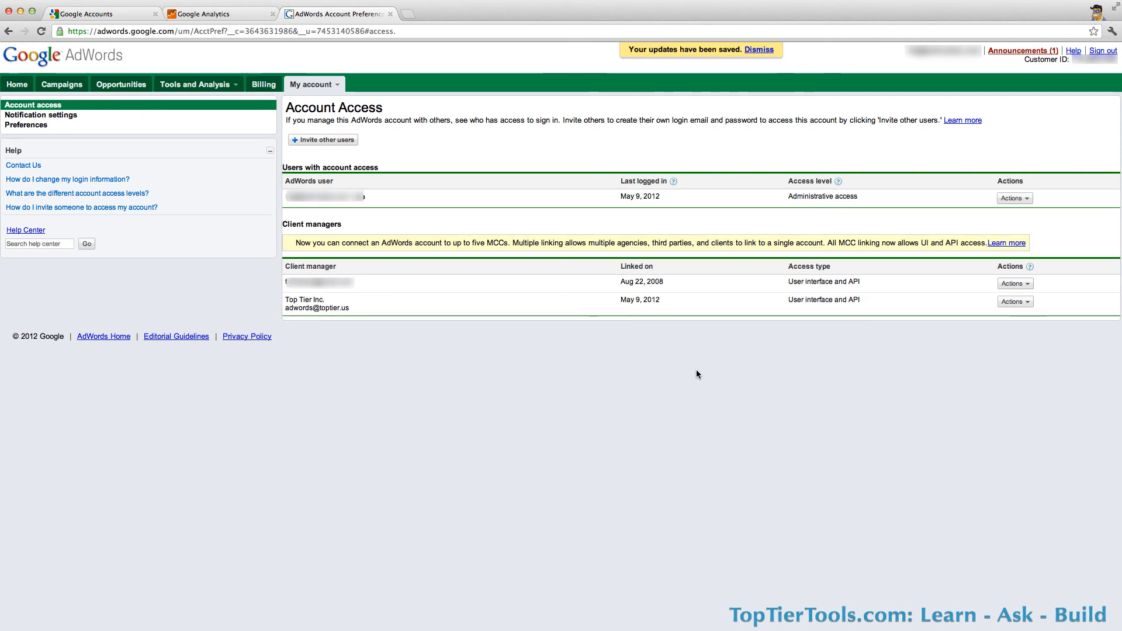